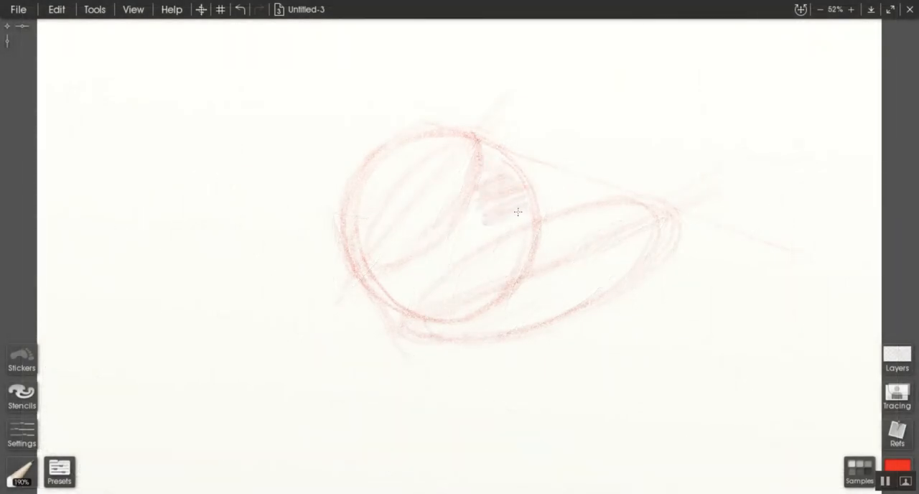
# Hatch light diagonal red-pencil strokes over the sphere's shadow side and across the cast shadow ellipse.
pyautogui.moveTo(517, 216); pyautogui.dragTo(408, 327)
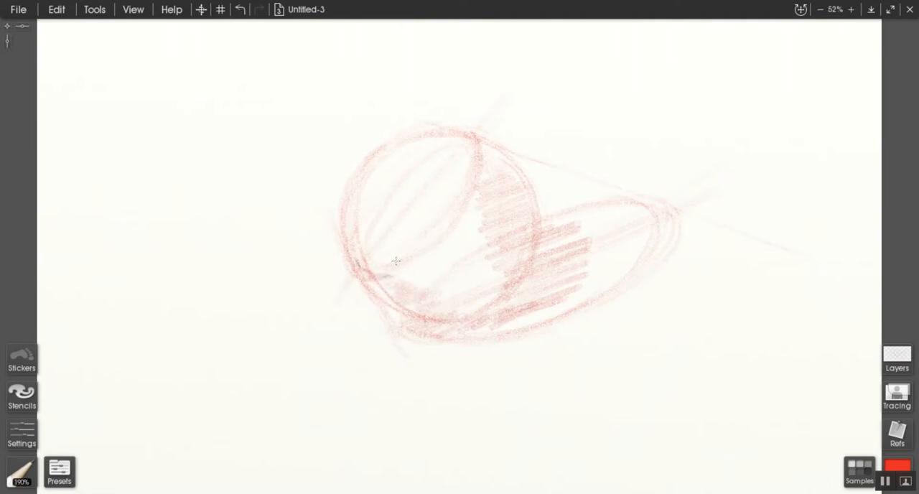
pyautogui.moveTo(395, 261); pyautogui.dragTo(445, 290)
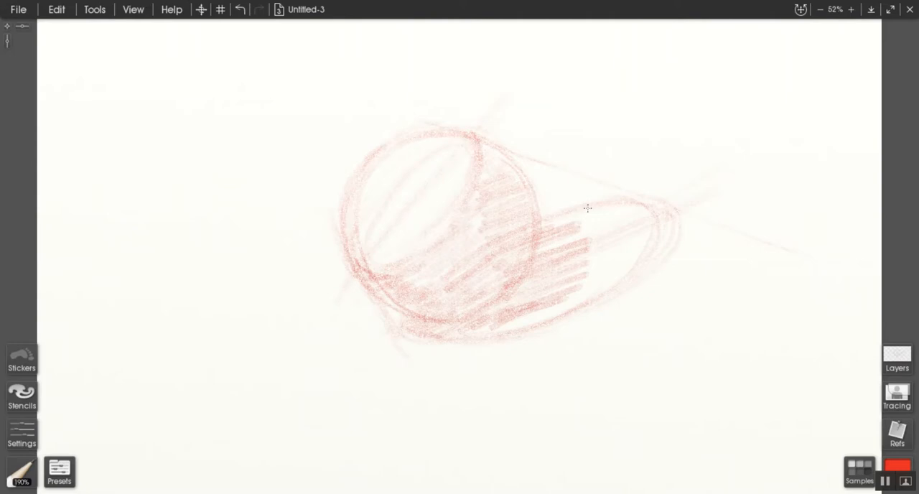
pyautogui.moveTo(588, 208); pyautogui.dragTo(553, 291)
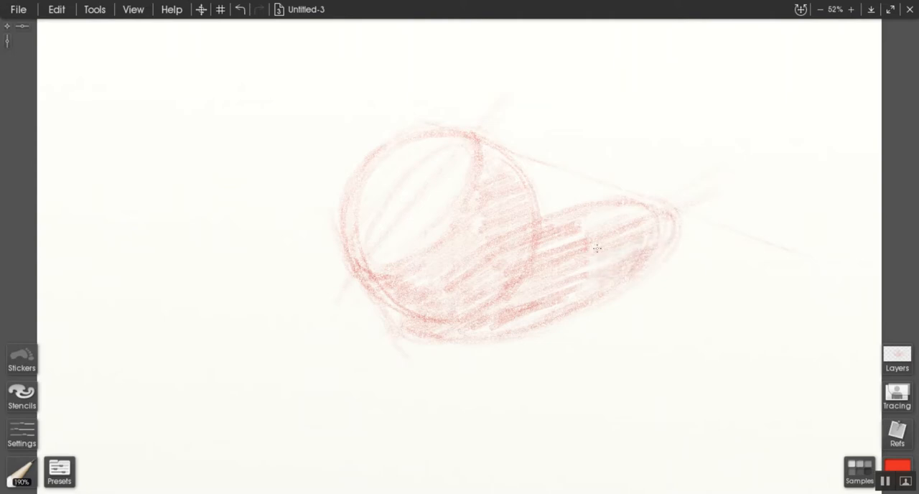
pyautogui.moveTo(597, 250); pyautogui.dragTo(503, 322)
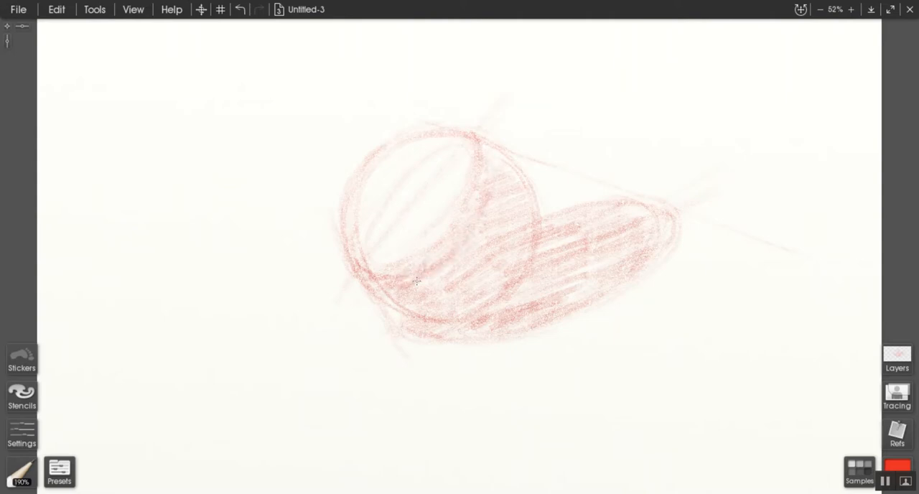
pyautogui.moveTo(419, 284); pyautogui.dragTo(496, 157)
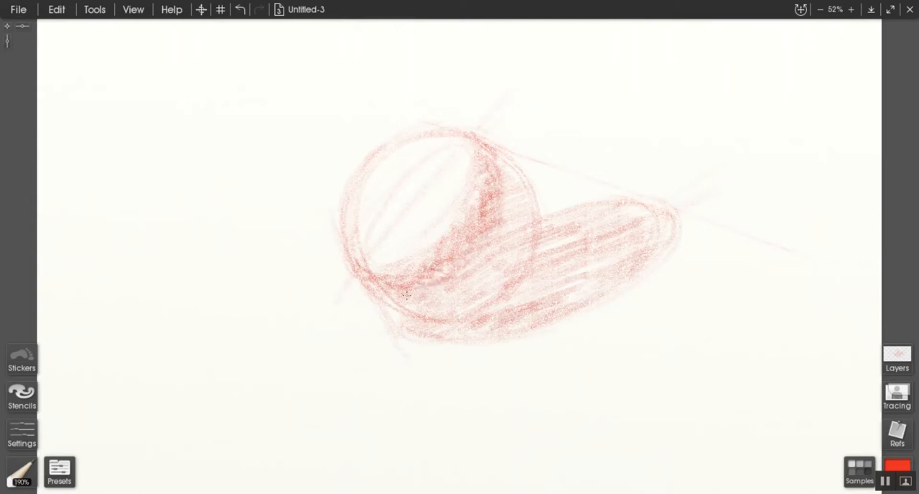
# Press harder to build a dark core shadow band on the sphere and layer denser strokes in the cast shadow.
pyautogui.moveTo(405, 294); pyautogui.dragTo(494, 142)
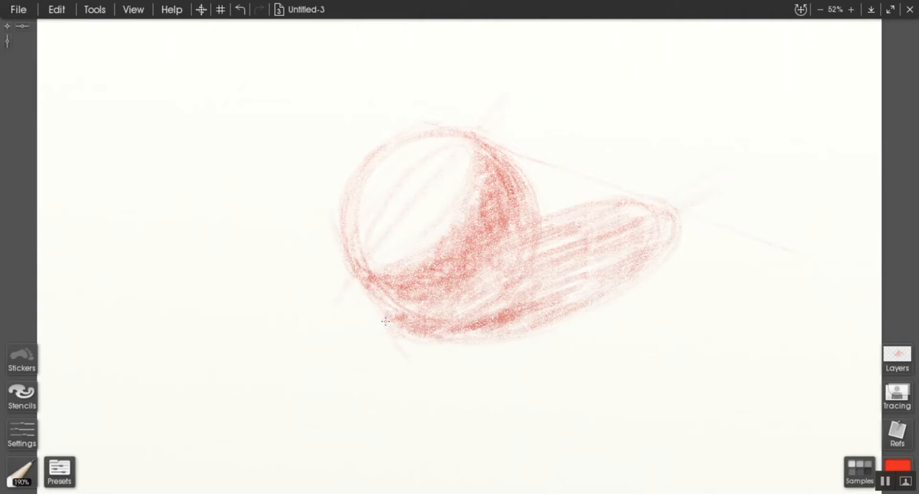
pyautogui.moveTo(385, 322); pyautogui.dragTo(531, 271)
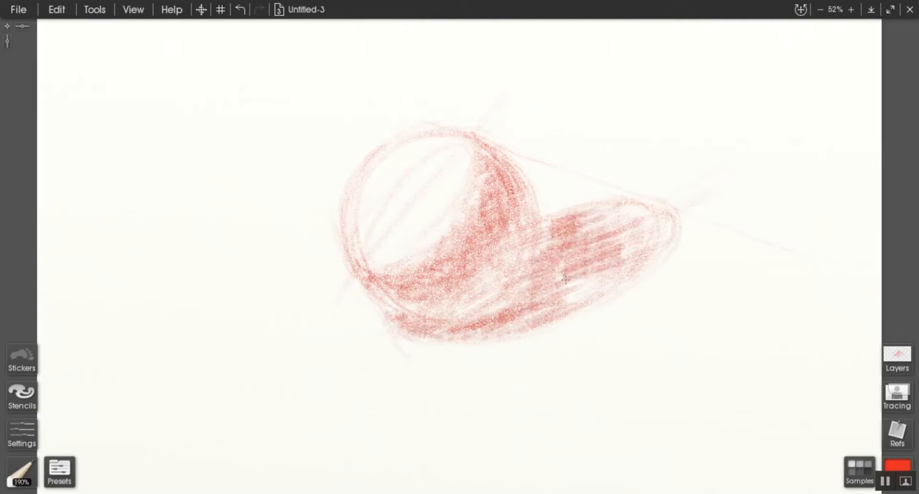
pyautogui.moveTo(567, 287); pyautogui.dragTo(632, 215)
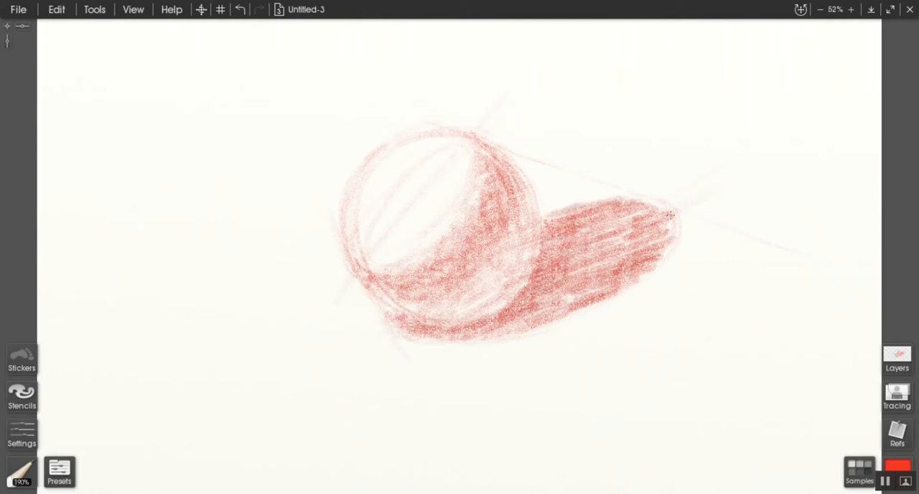
# Scribble dense strokes over the cast shadow until it becomes a solid deep red tone.
pyautogui.moveTo(675, 215); pyautogui.dragTo(549, 298)
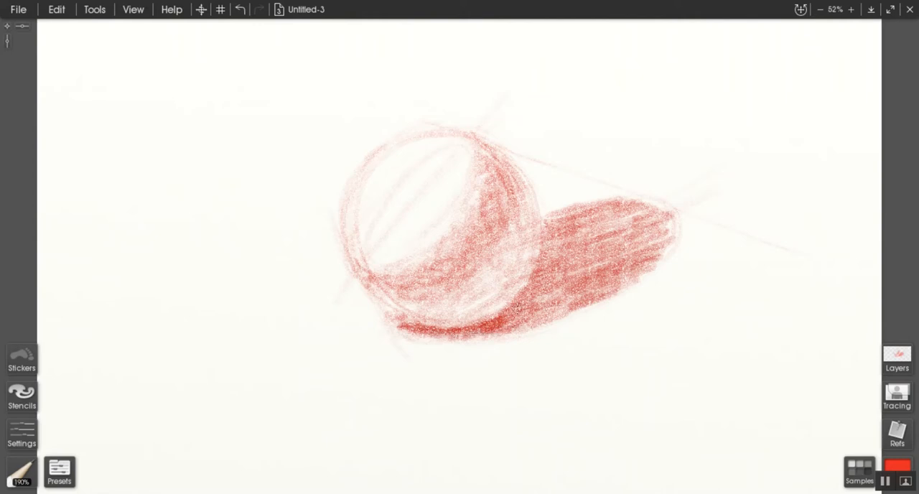
# Bring up the tool wheel from the tool picker to choose a different drawing tool.
pyautogui.click(20, 472)
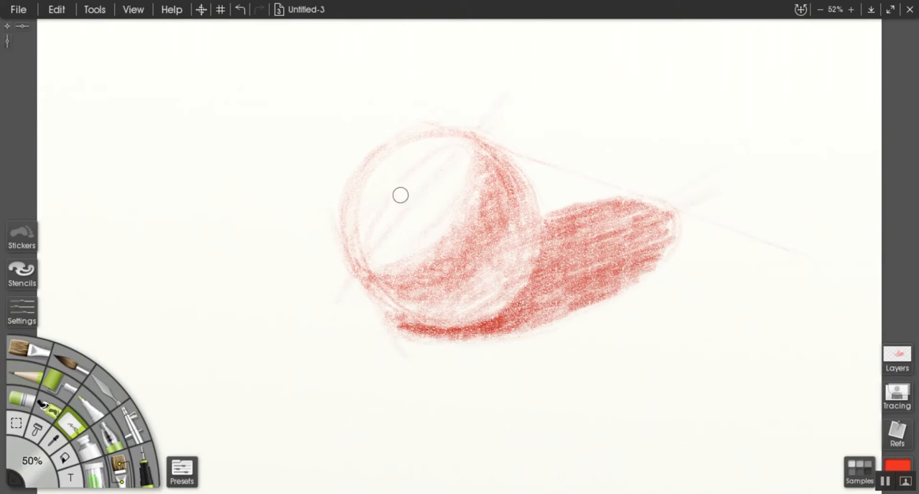
pyautogui.moveTo(408, 201)
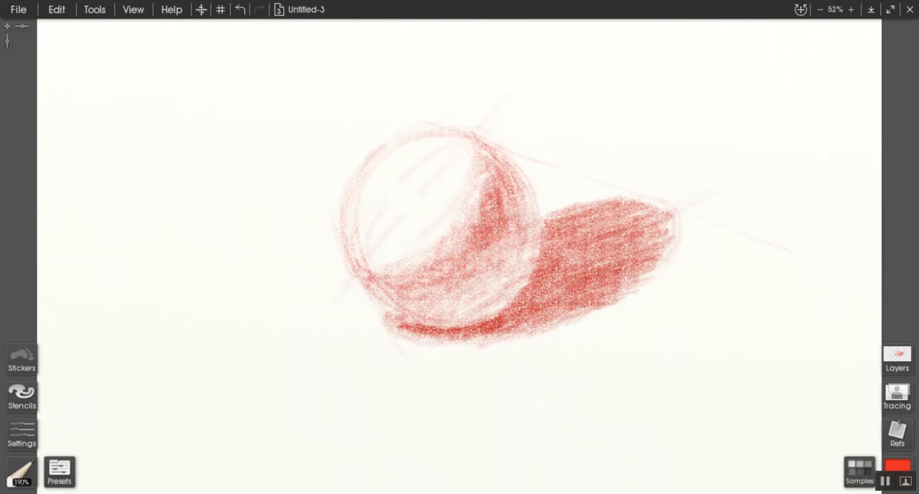
# Lift out the sphere's lit left side and soften the pencil shading near its top edge.
pyautogui.moveTo(488, 151); pyautogui.dragTo(445, 287)
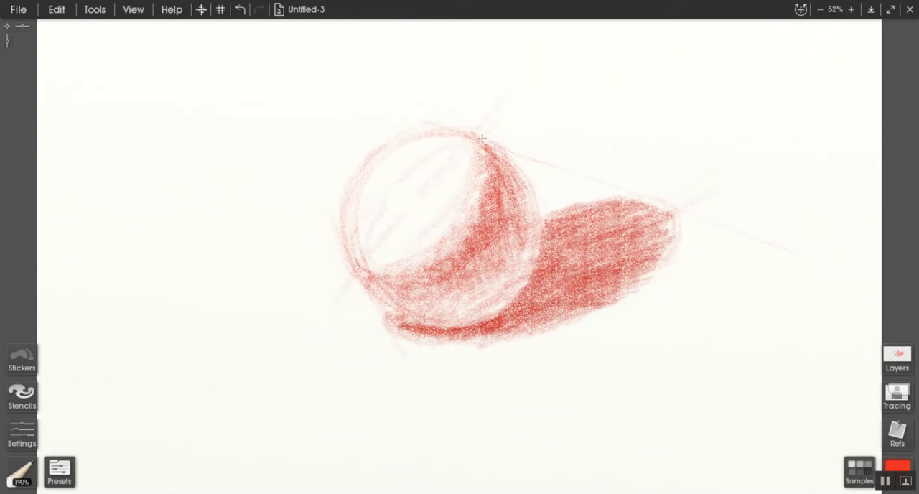
pyautogui.moveTo(481, 137); pyautogui.dragTo(524, 265)
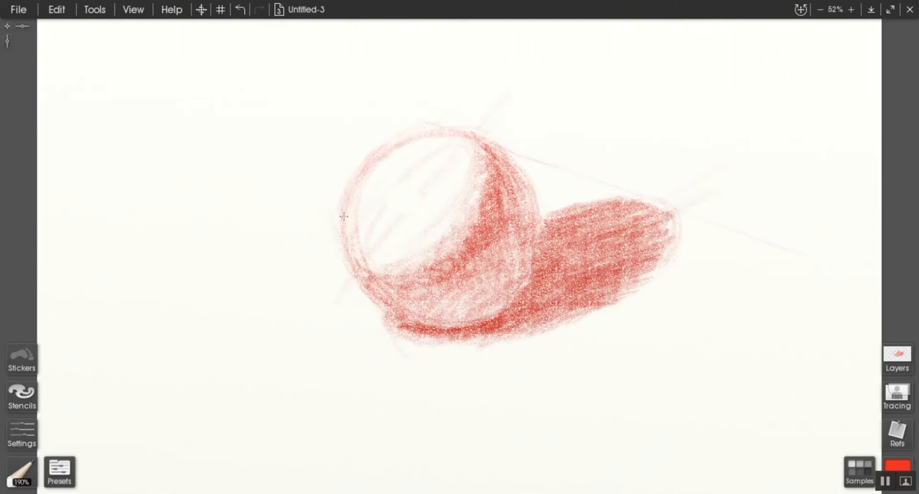
pyautogui.moveTo(423, 144)
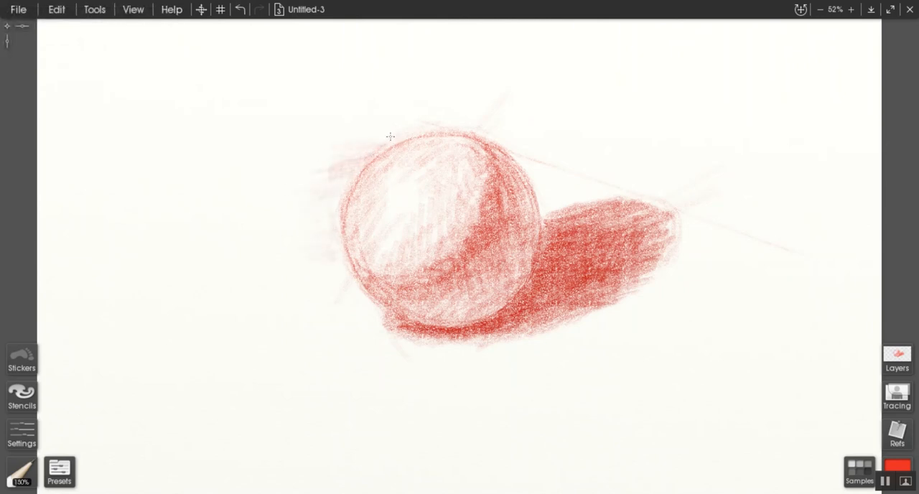
# Hatch light background tone with the red pencil above the sphere's top.
pyautogui.moveTo(390, 136); pyautogui.dragTo(511, 150)
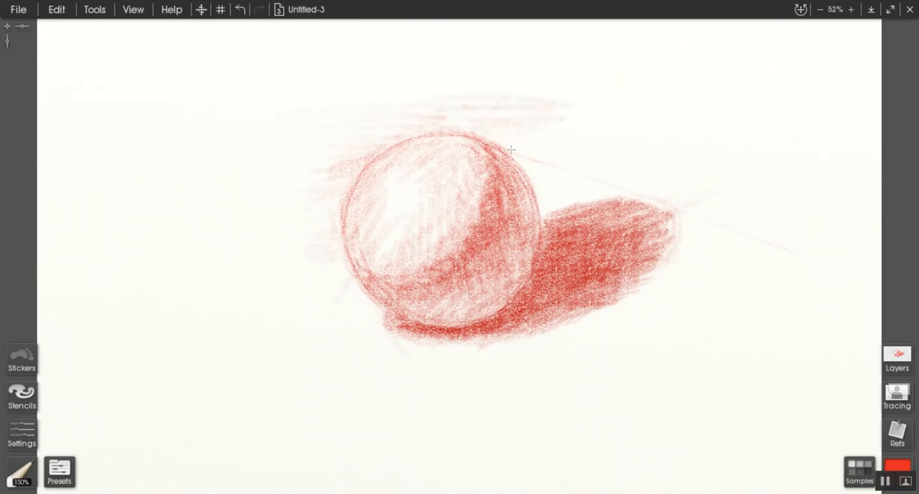